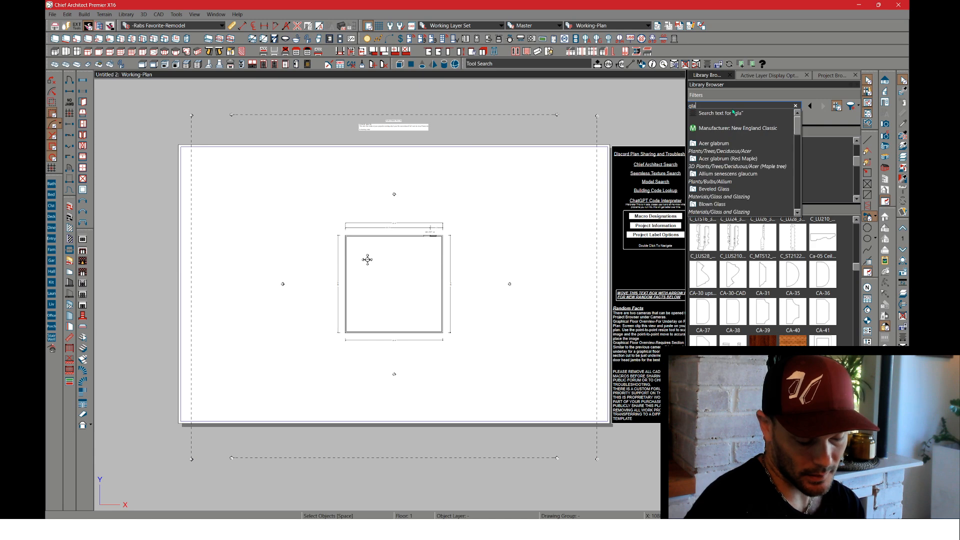
Step: Search the library for 'glass cabinet framed' and pick Mullion Door 3 from the results
{"action": "type", "text": "glass cabinet framed"}
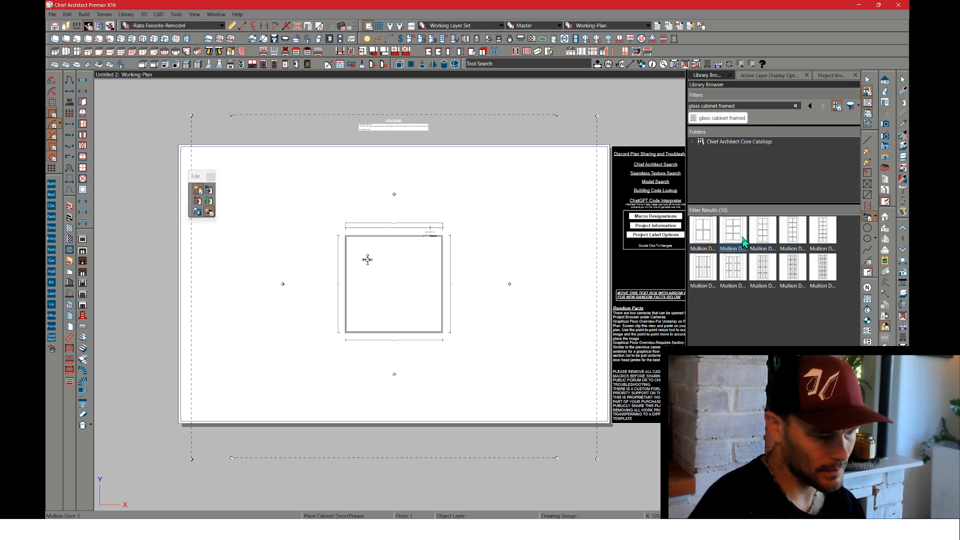
{"action": "left_click", "coordinate": [732, 230]}
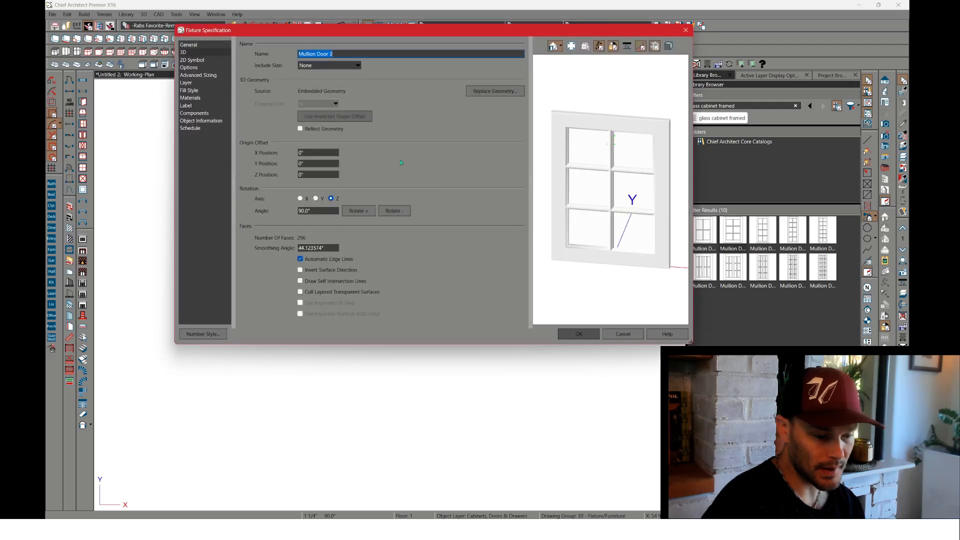
Step: Rotate Mullion Door 3 about the Y axis until it lies flat
{"action": "left_click", "coordinate": [192, 59]}
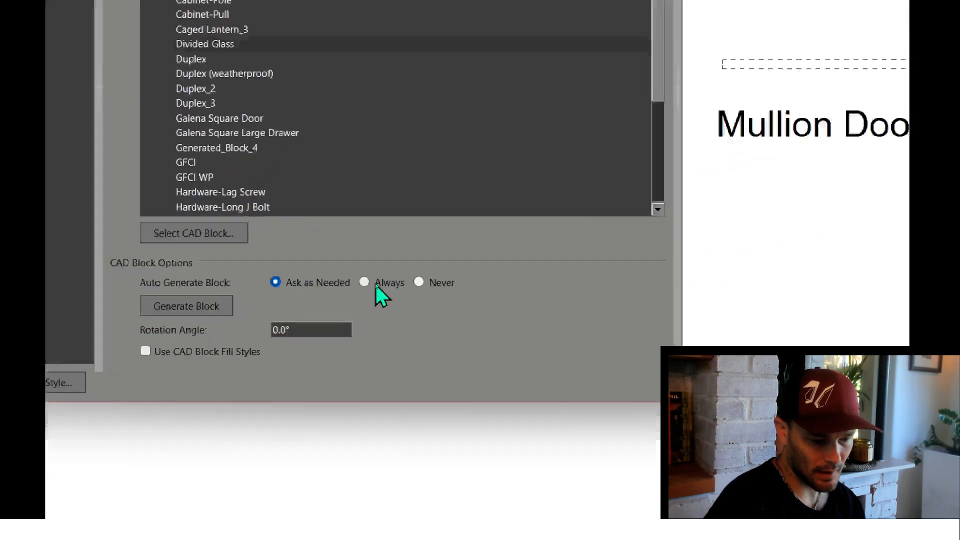
{"action": "left_click", "coordinate": [364, 282]}
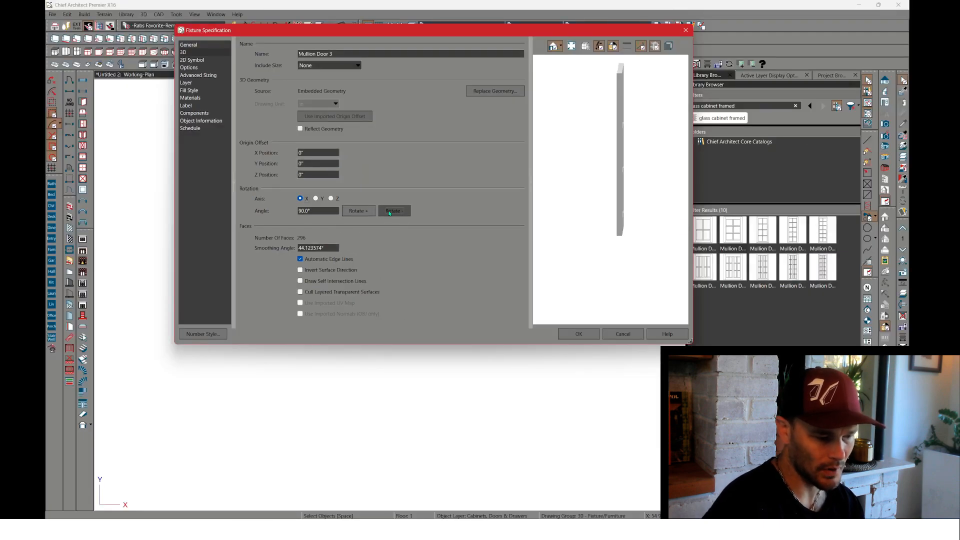
{"action": "left_click", "coordinate": [394, 211]}
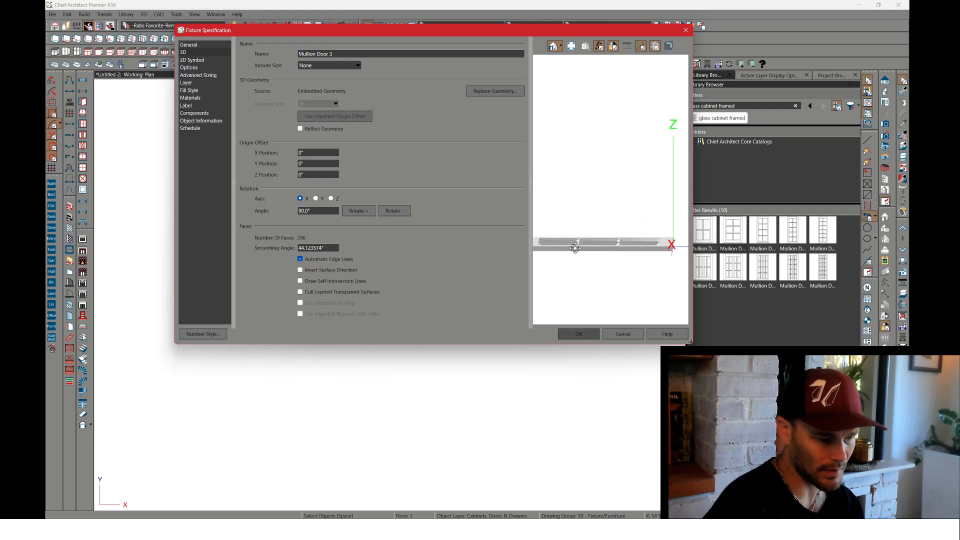
{"action": "left_click", "coordinate": [577, 334]}
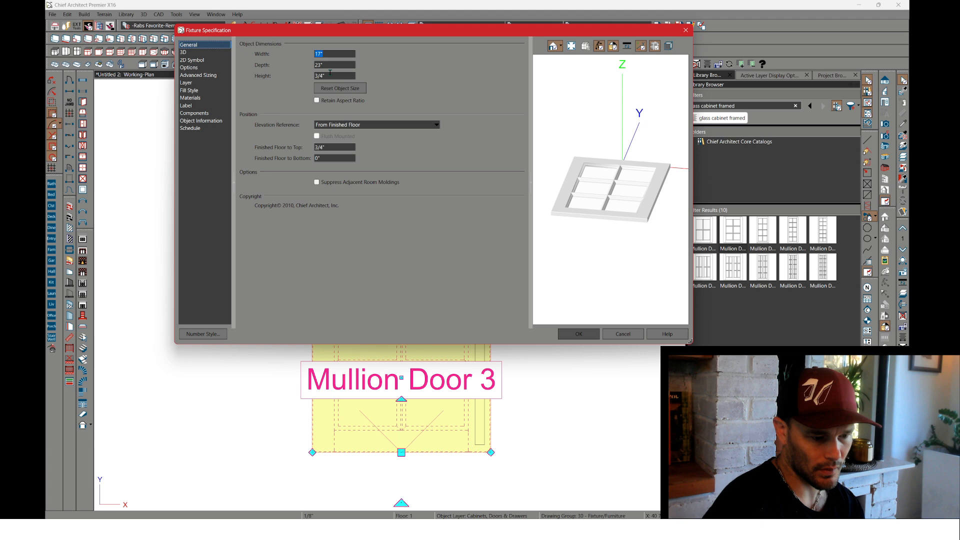
Step: Confirm the door size as 17" wide, 23" deep and 3/4" high
{"action": "left_click", "coordinate": [577, 334]}
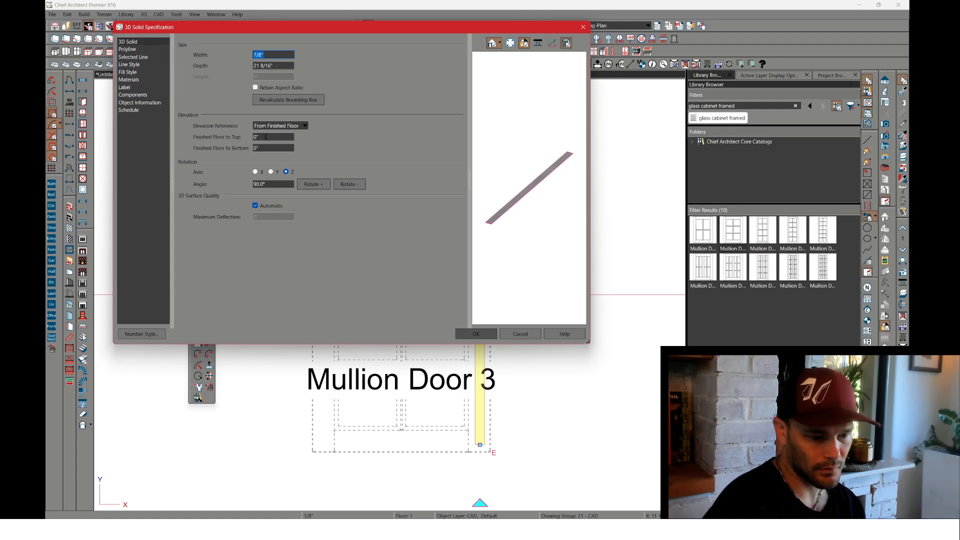
Step: Set the 3D solid strip's Finished Floor to Top to 3/4"+ and confirm
{"action": "type", "text": "3/4"}
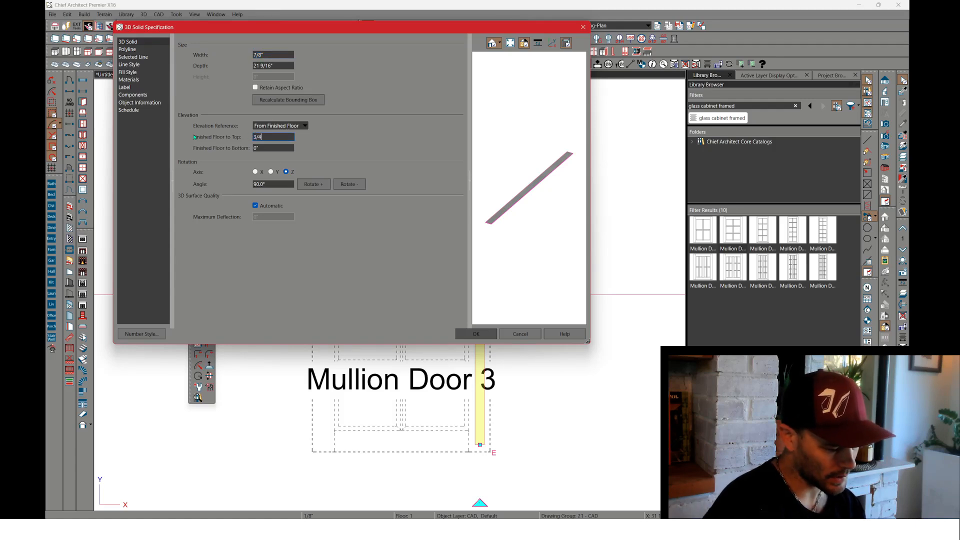
{"action": "type", "text": "+"}
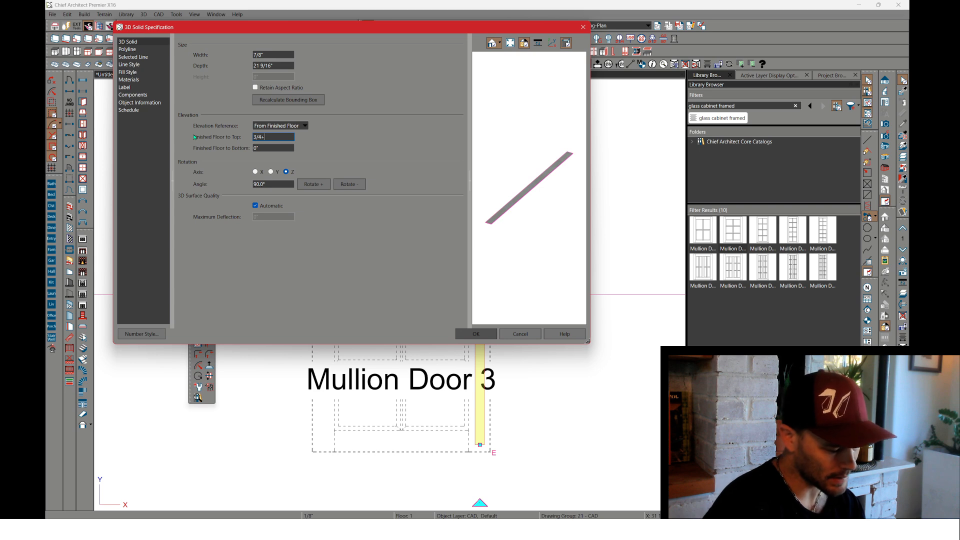
{"action": "left_click", "coordinate": [476, 334]}
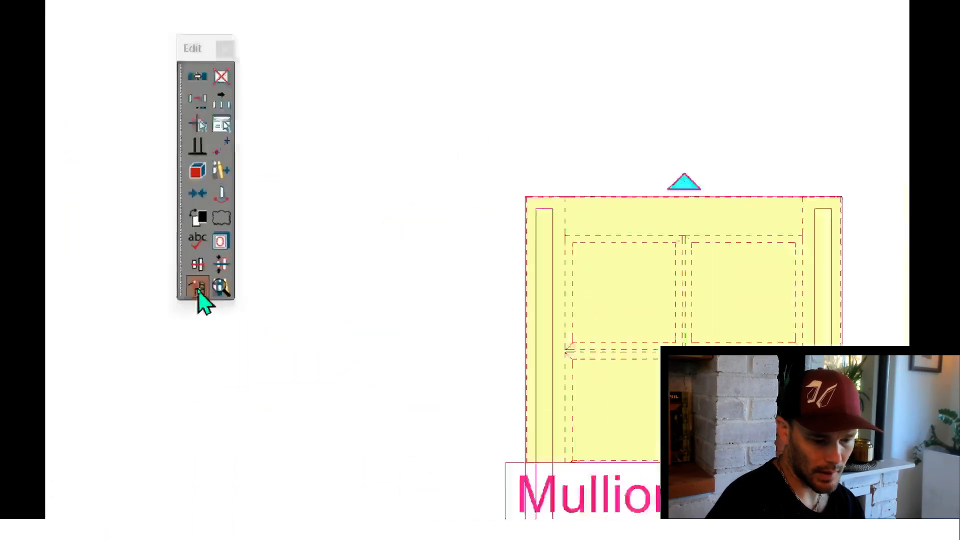
Step: Convert the door pieces to a library symbol named 'Emitter Glass Mullion 3'
{"action": "left_click", "coordinate": [197, 287]}
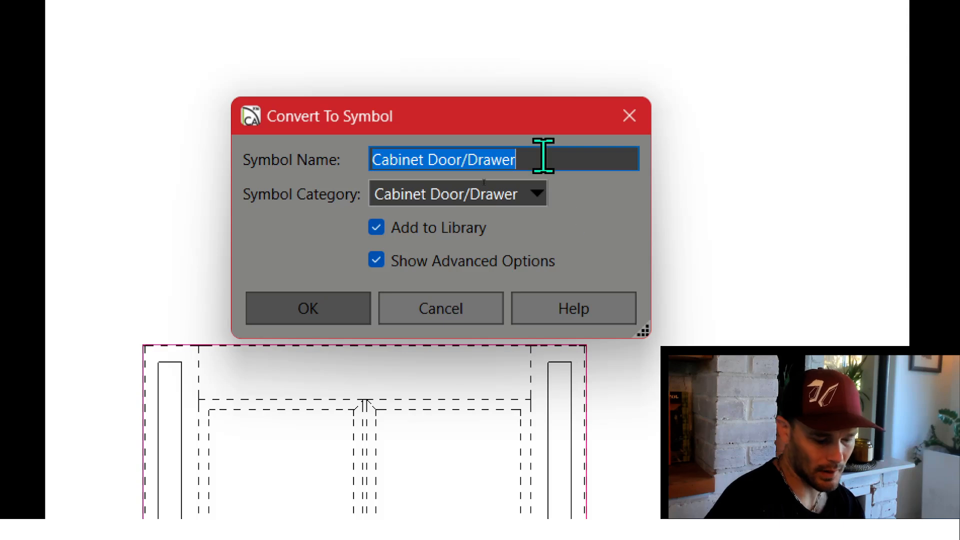
{"action": "type", "text": "Emitter Glass"}
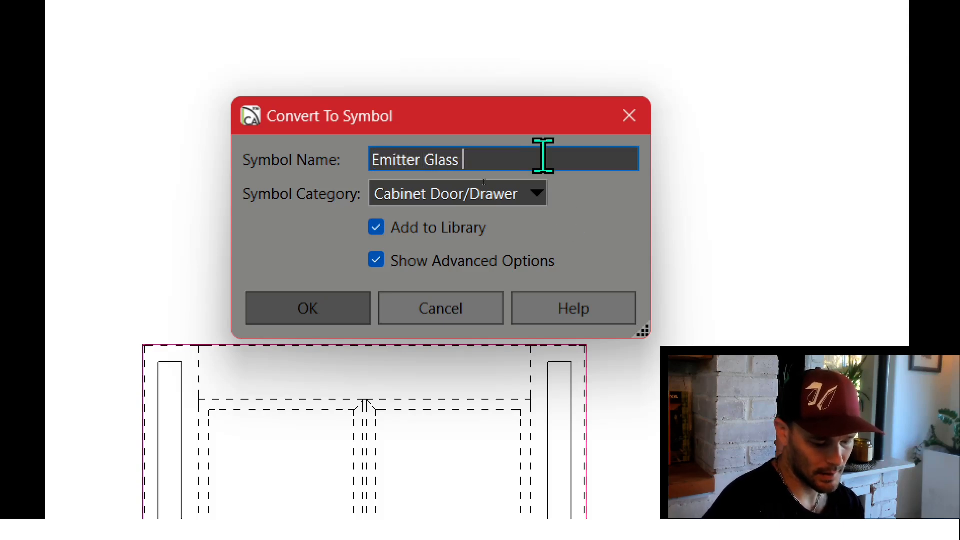
{"action": "type", "text": "Mullion 3"}
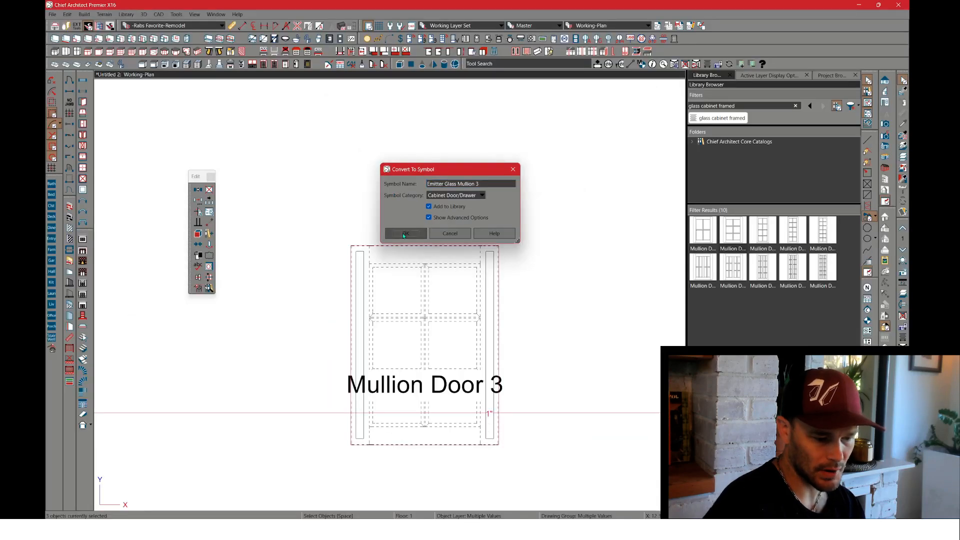
{"action": "left_click", "coordinate": [405, 233]}
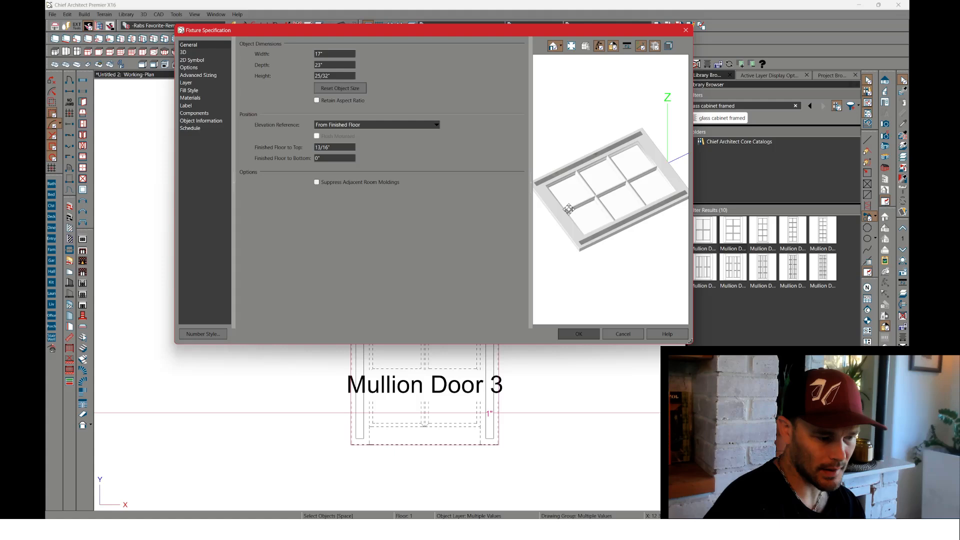
{"action": "mouse_move", "coordinate": [577, 204]}
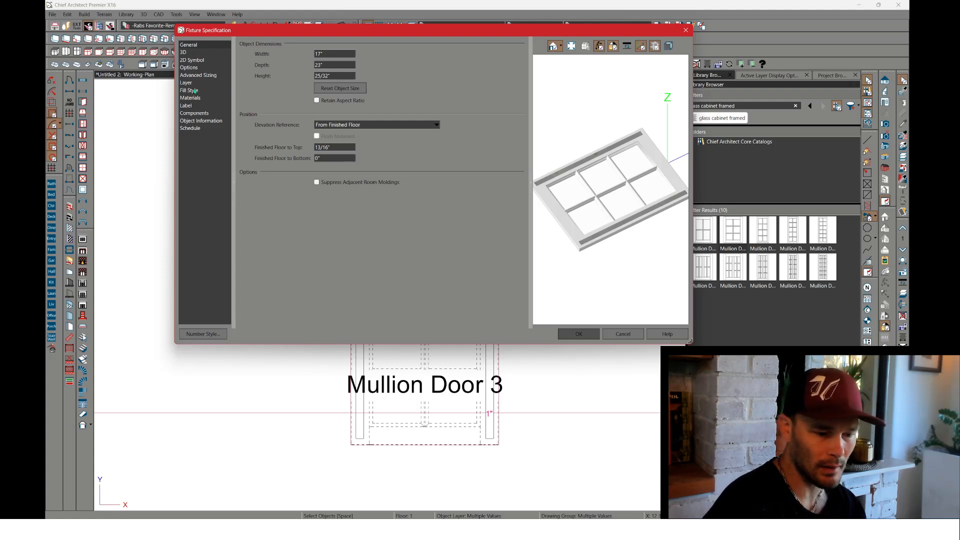
Step: Rotate the Emitter Glass Mullion 3 symbol about its axes until the door stands upright
{"action": "left_click", "coordinate": [183, 52]}
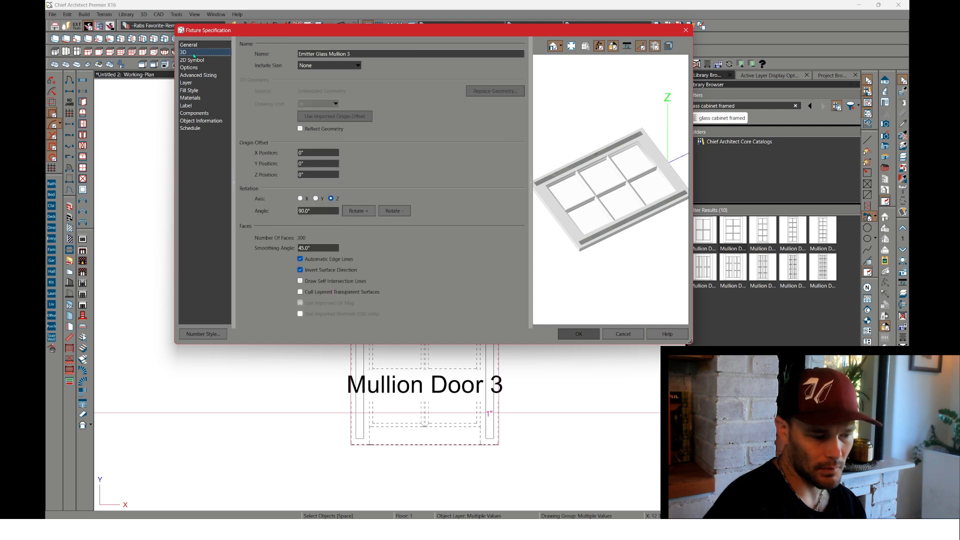
{"action": "left_click", "coordinate": [192, 59]}
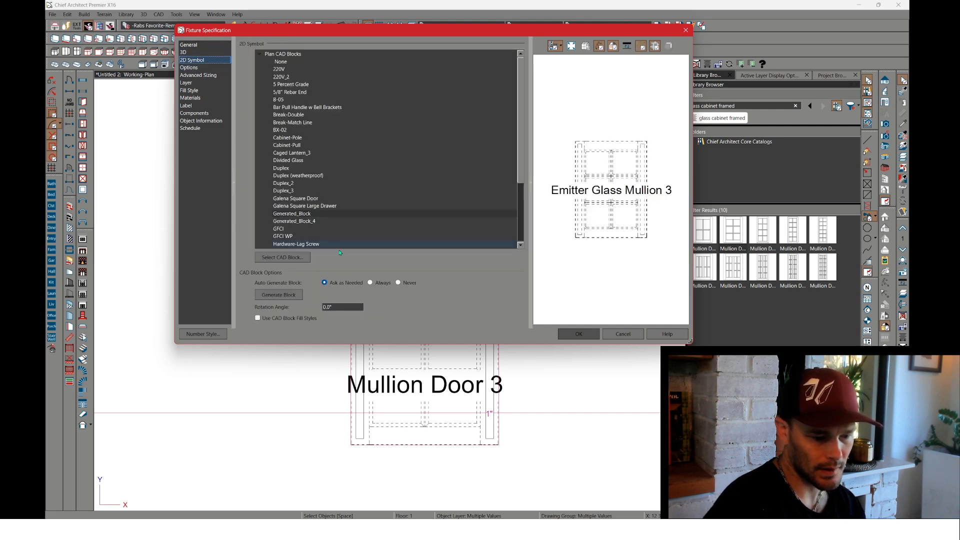
{"action": "left_click", "coordinate": [182, 52]}
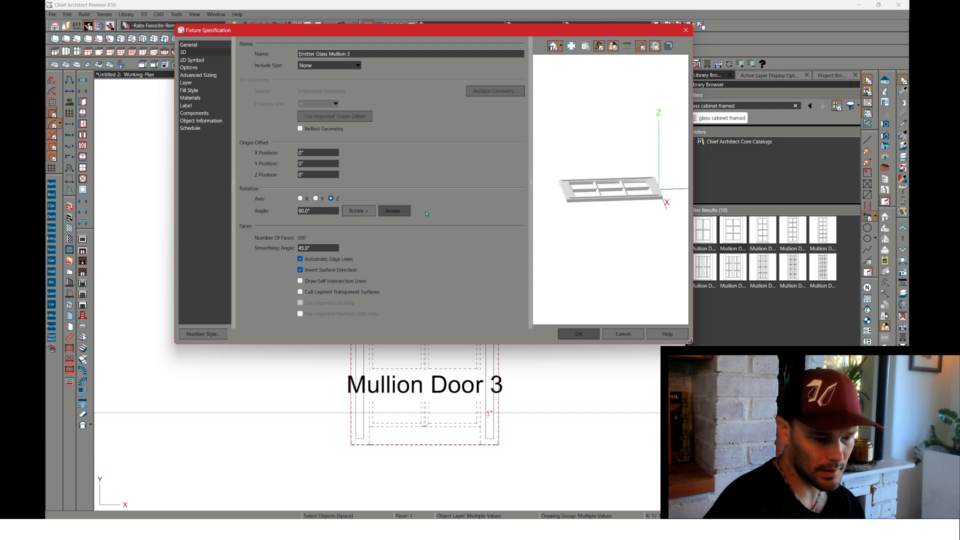
{"action": "left_click", "coordinate": [300, 198]}
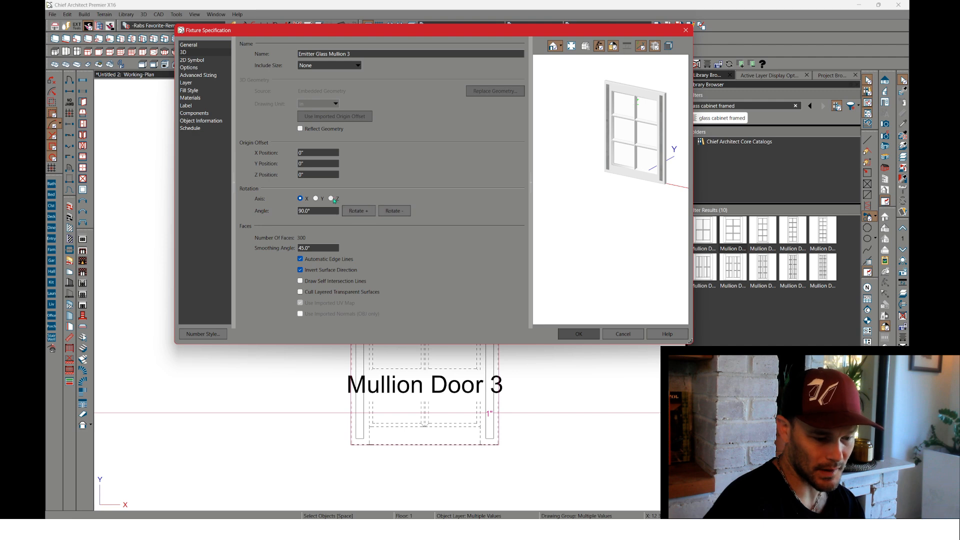
{"action": "left_click", "coordinate": [331, 198]}
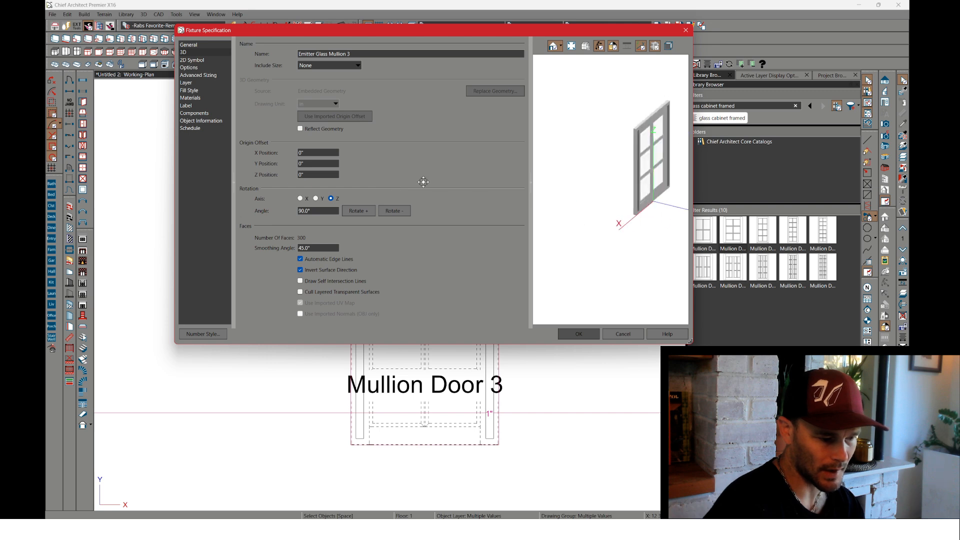
{"action": "left_click", "coordinate": [190, 98]}
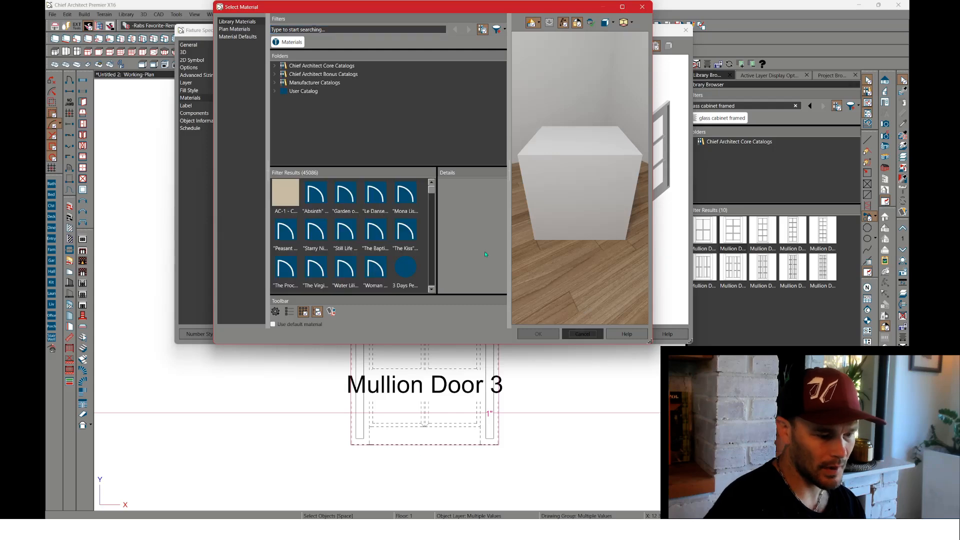
Step: Assign the Emitter component the Glass (Lights) default material in place of Concrete and apply
{"action": "left_click", "coordinate": [581, 334]}
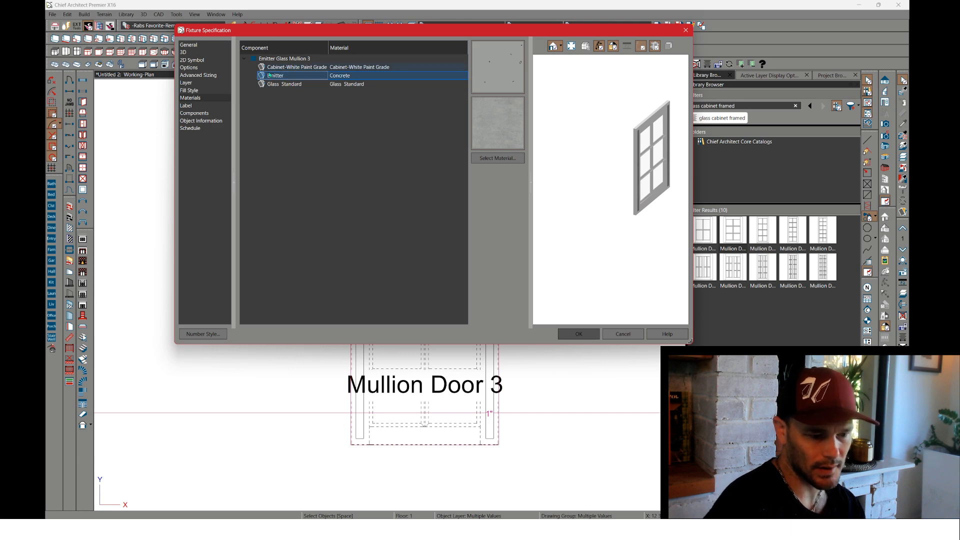
{"action": "left_click", "coordinate": [340, 75]}
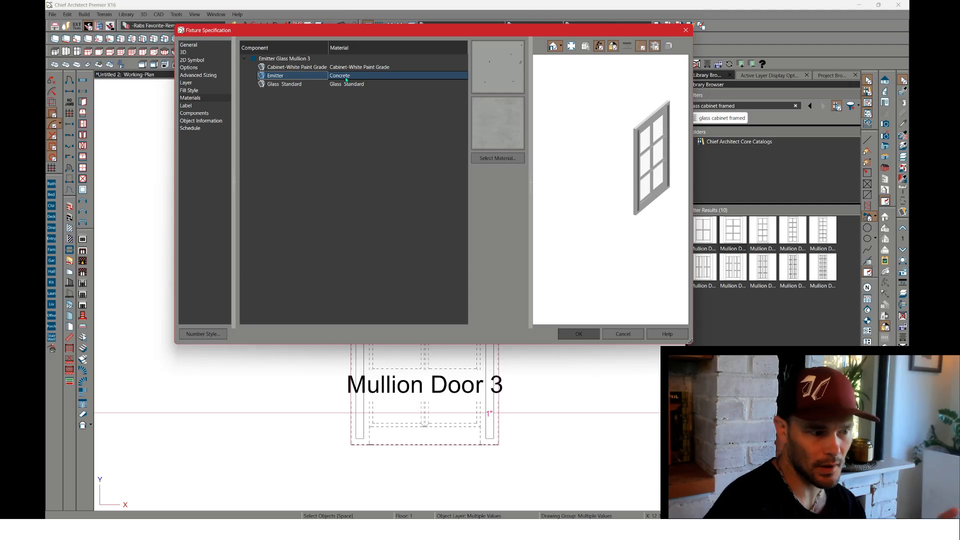
{"action": "left_click", "coordinate": [497, 158]}
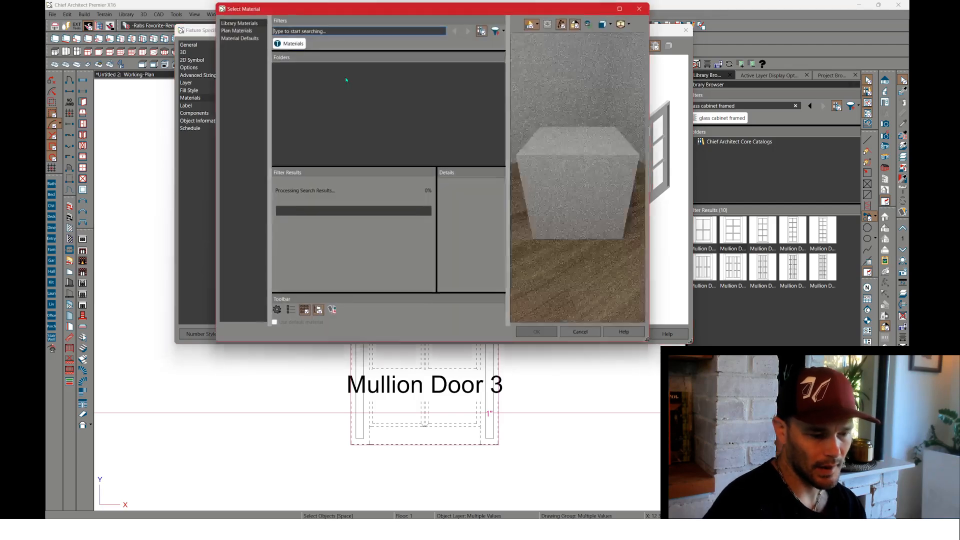
{"action": "left_click", "coordinate": [236, 29]}
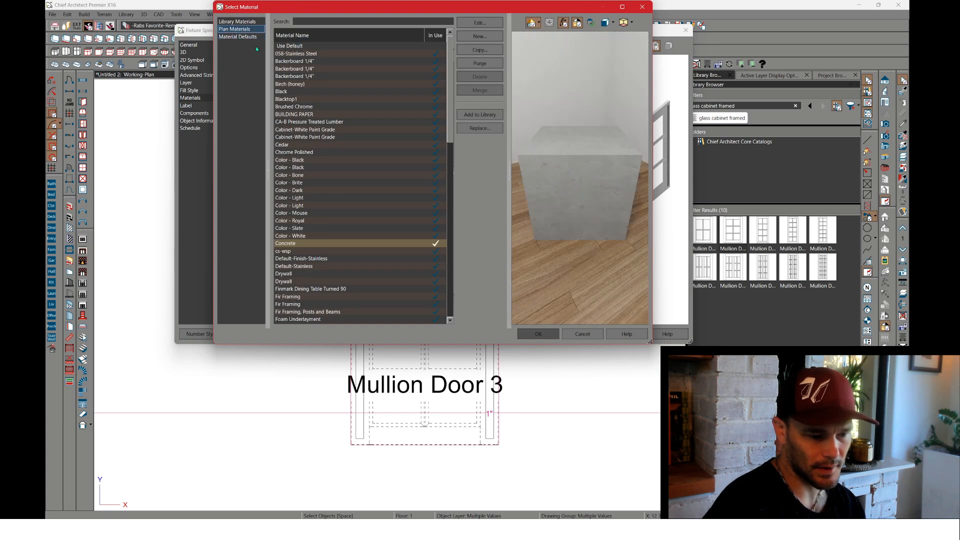
{"action": "left_click", "coordinate": [238, 37]}
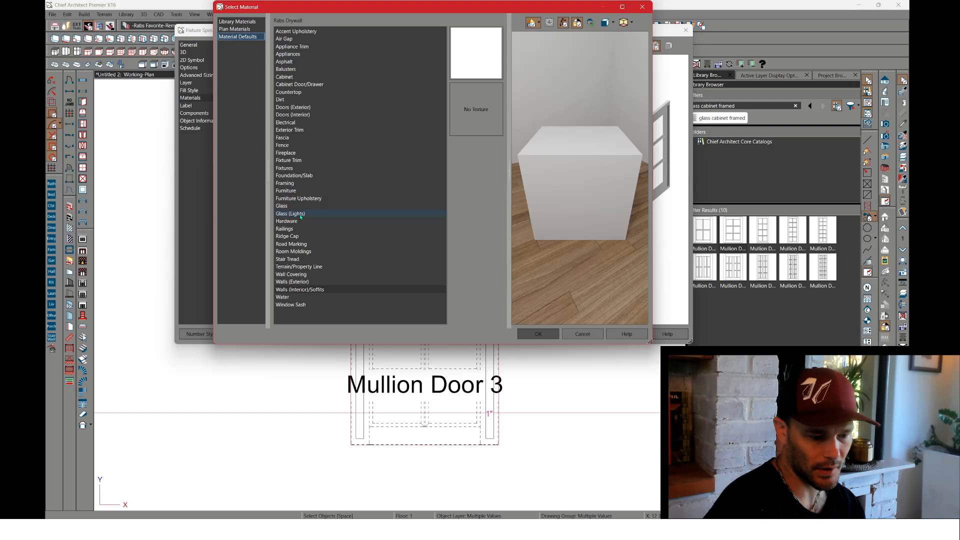
{"action": "left_click", "coordinate": [290, 213]}
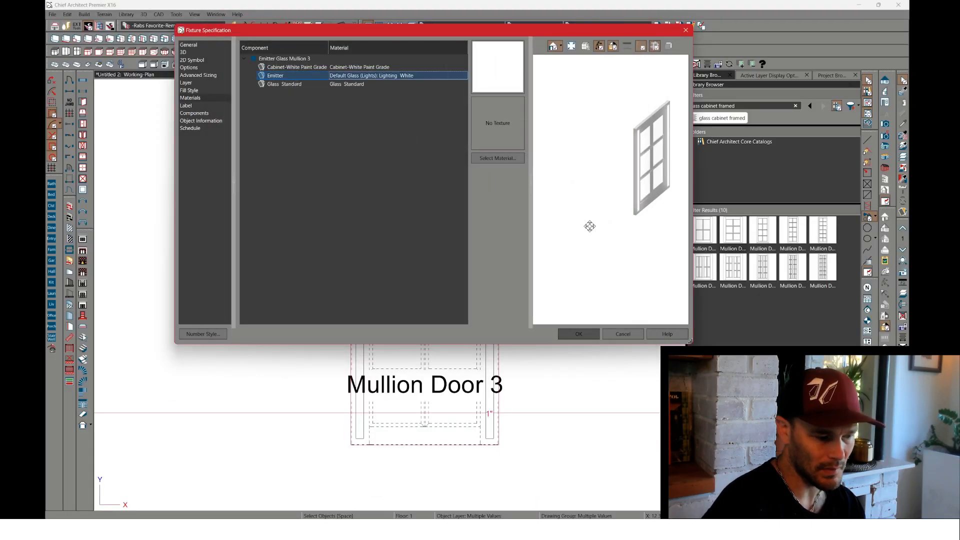
{"action": "left_click", "coordinate": [577, 334]}
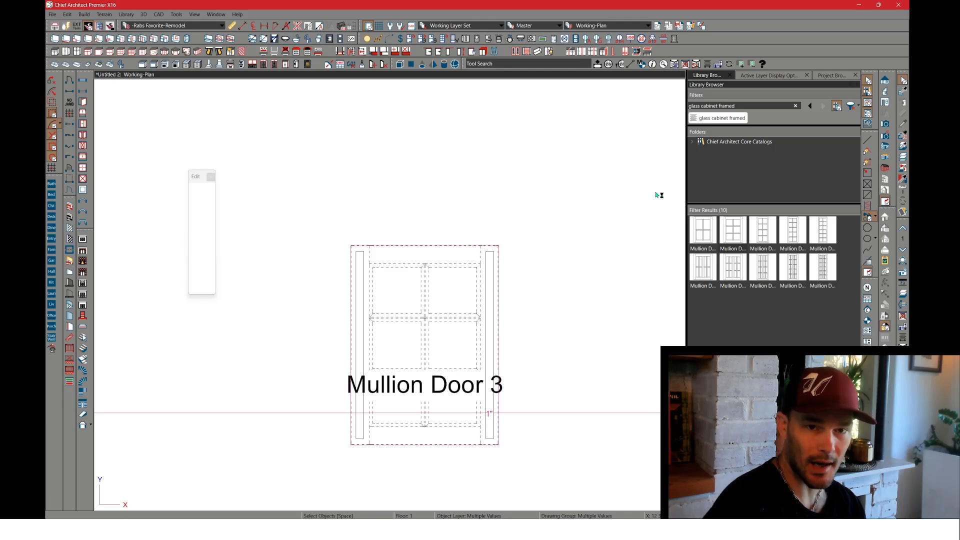
Step: Browse the User Catalog for the new symbol and aim a camera toward the wall cabinet
{"action": "left_click", "coordinate": [740, 167]}
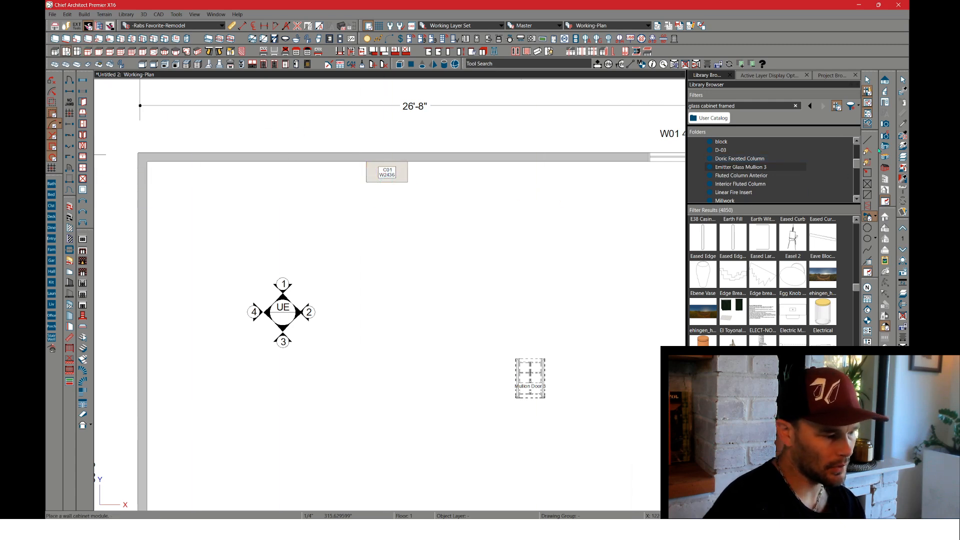
{"action": "left_click_drag", "start_coordinate": [387, 196], "coordinate": [419, 308]}
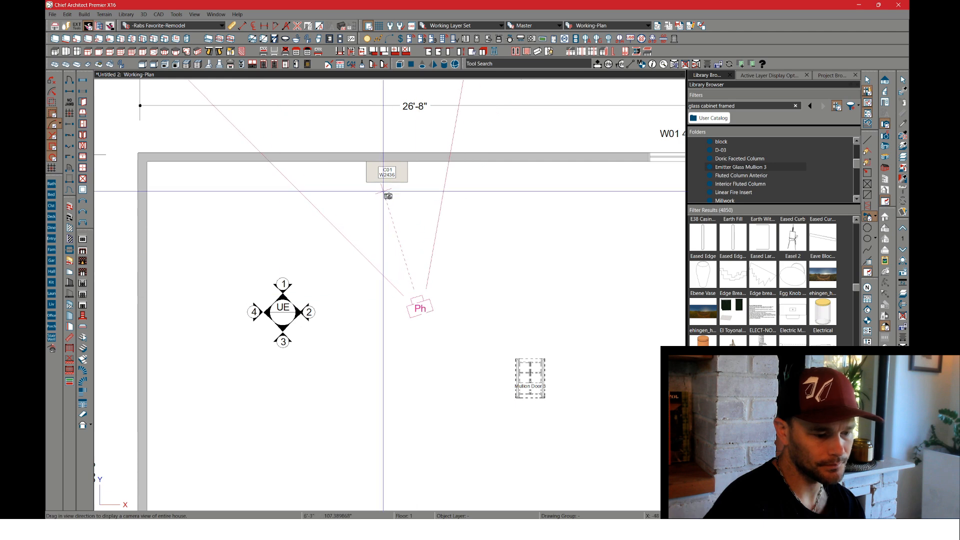